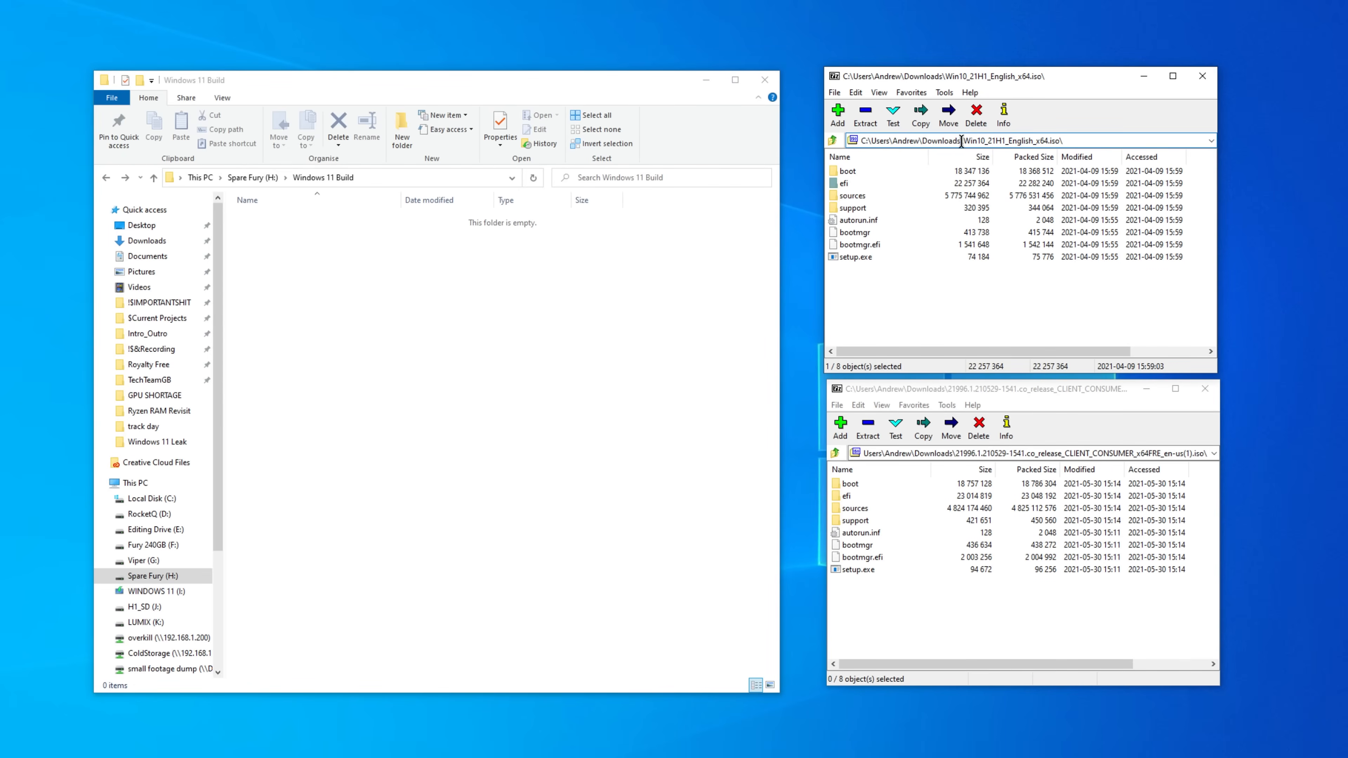
Copy the Windows 10 installation files and folders into the Windows 11 Build folder.
double_click(1010, 140)
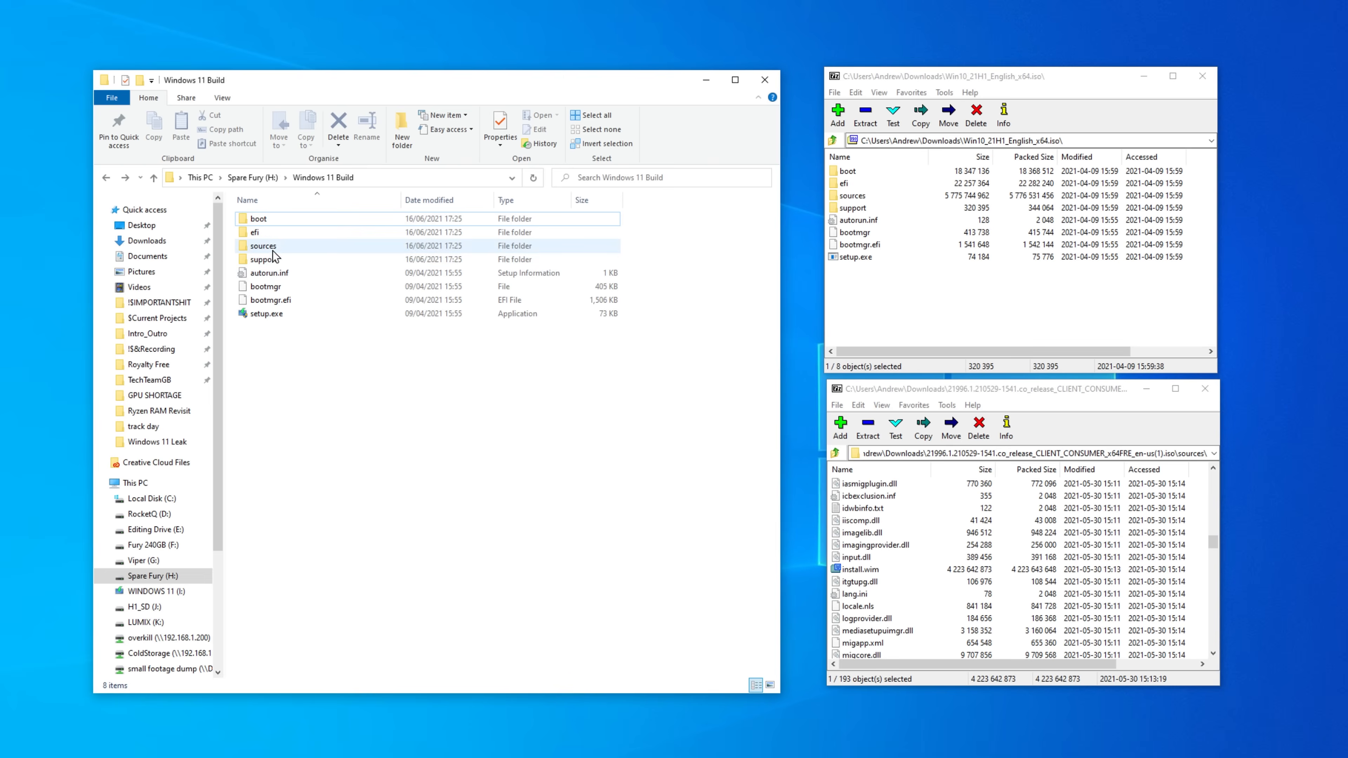
Swap the Windows 11 files into sources and collect everything in a 'Windows 11' folder.
double_click(263, 246)
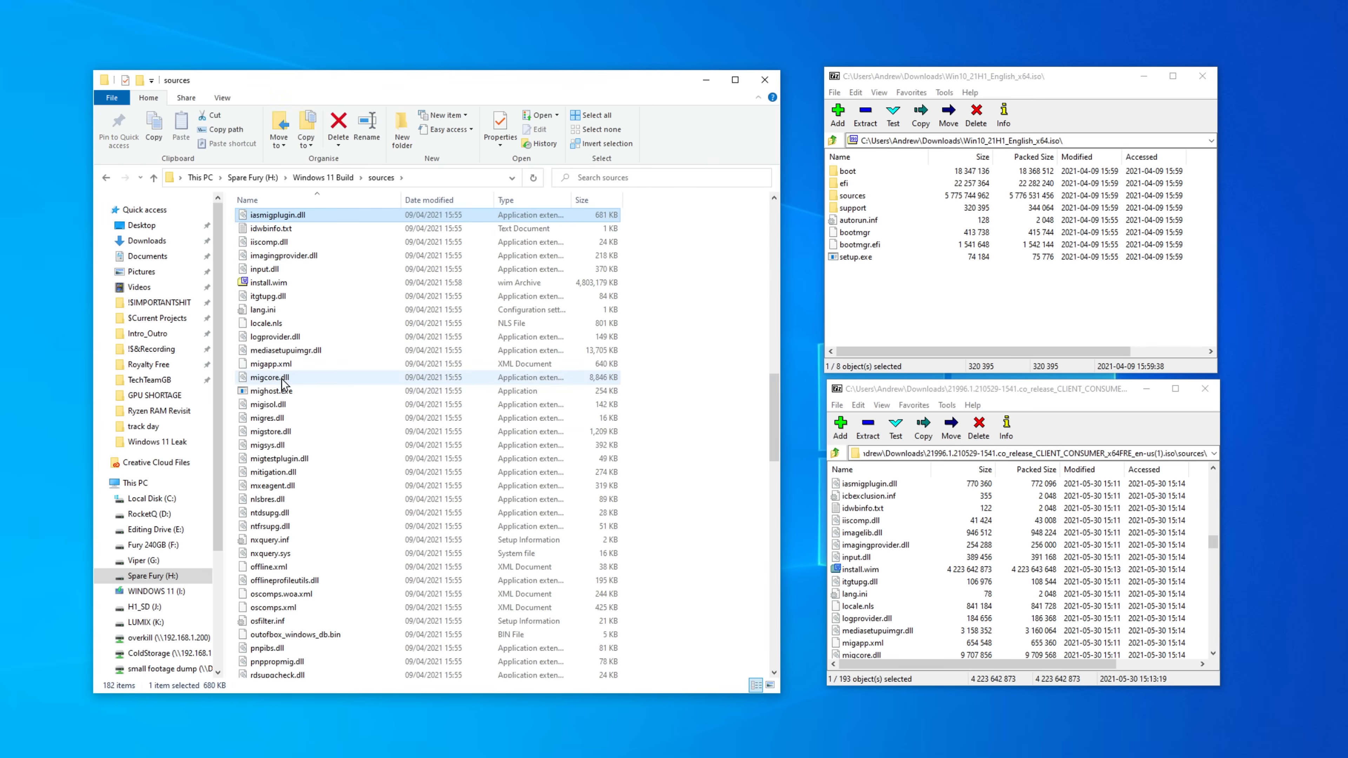
left_click(268, 282)
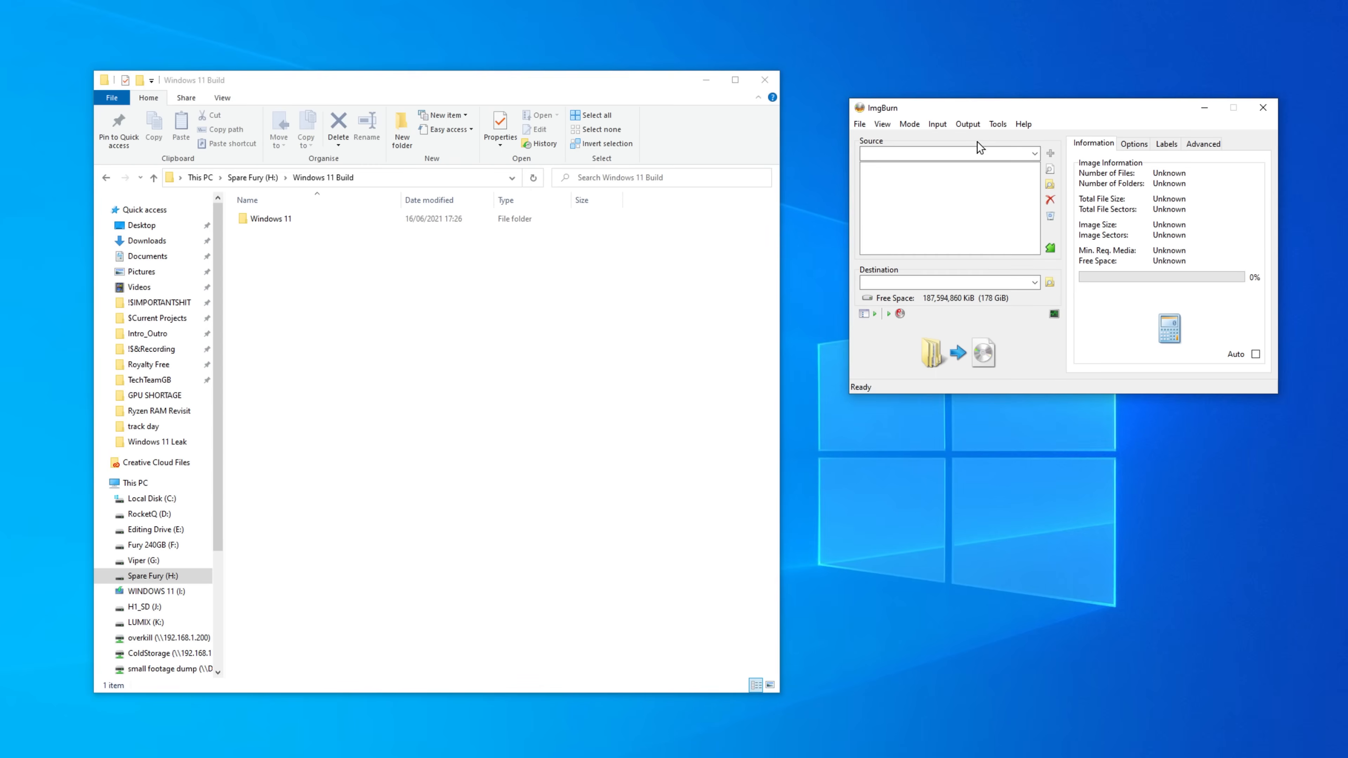
Add H:\Windows 11 Build\Windows 11 as the image source folder.
left_click(1050, 153)
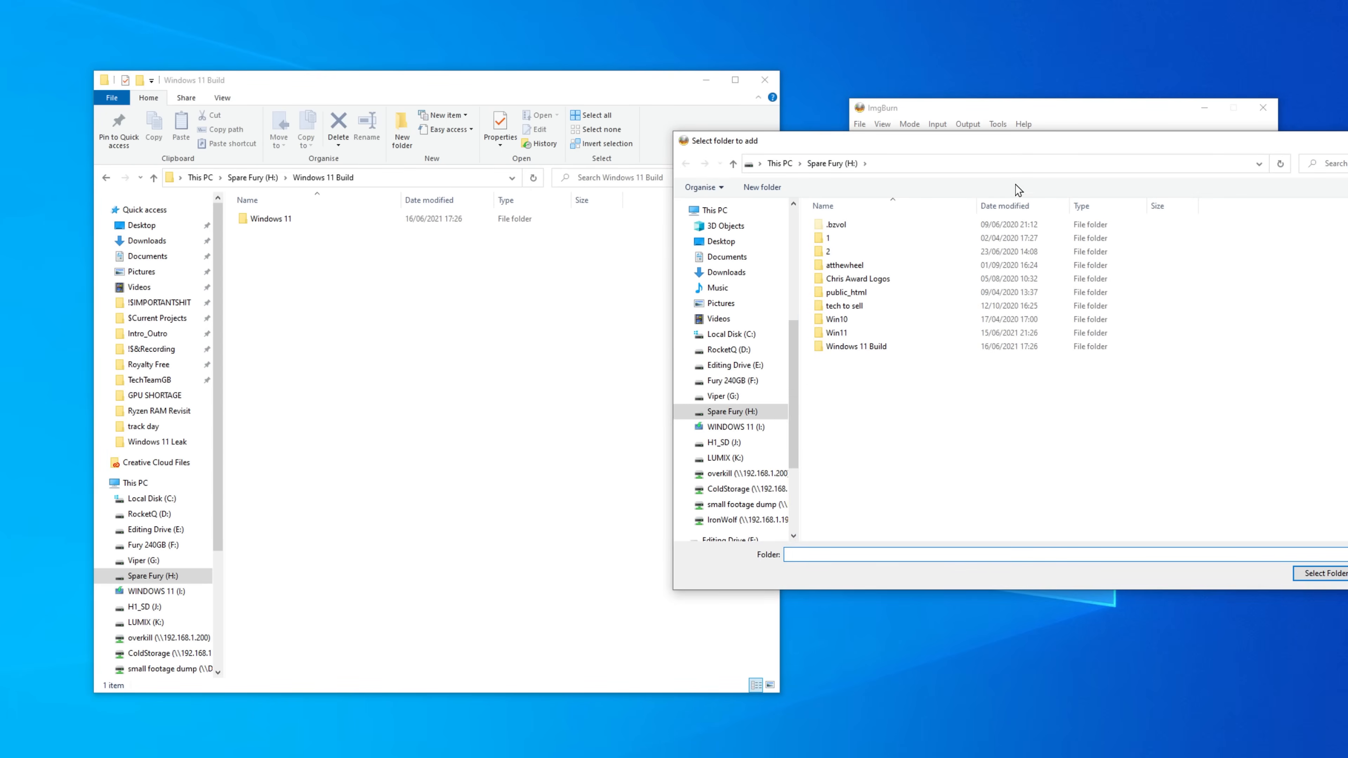
double_click(857, 346)
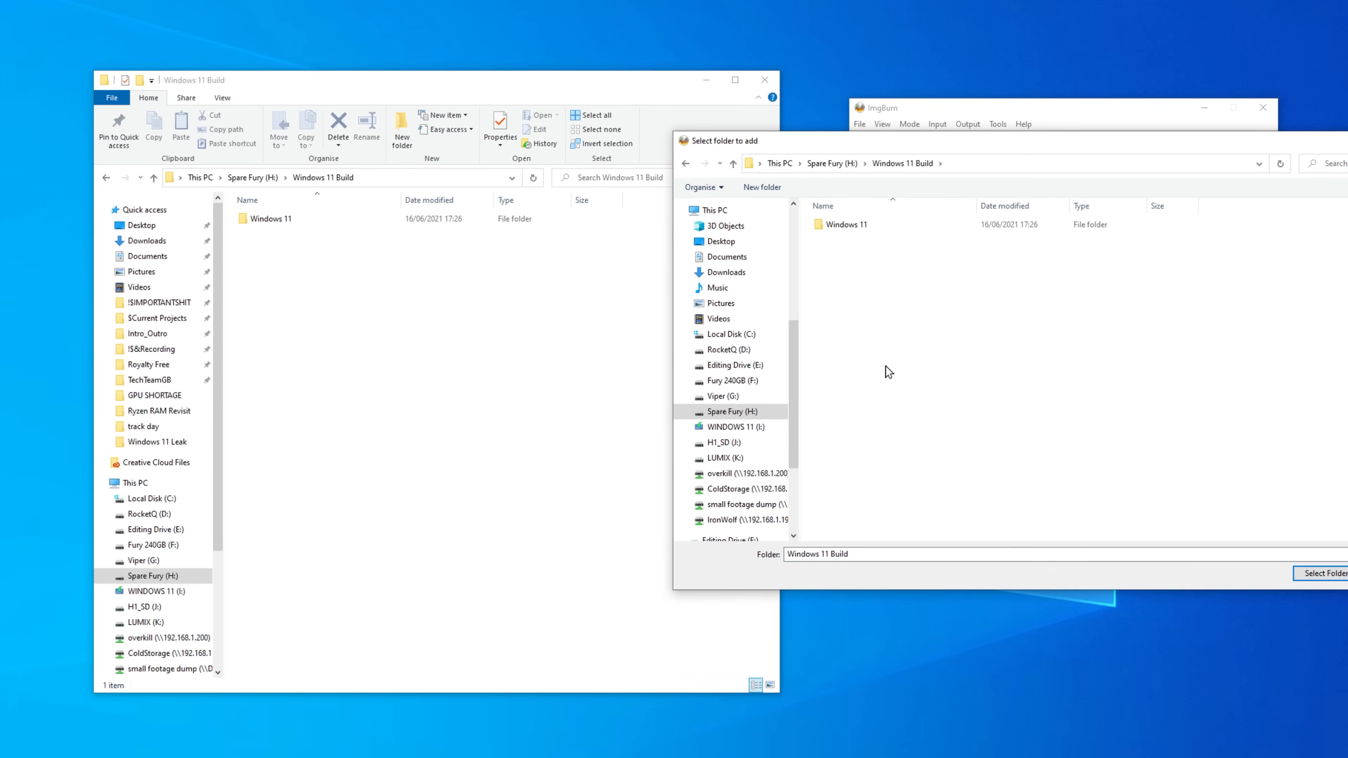
mouse_move(1154, 168)
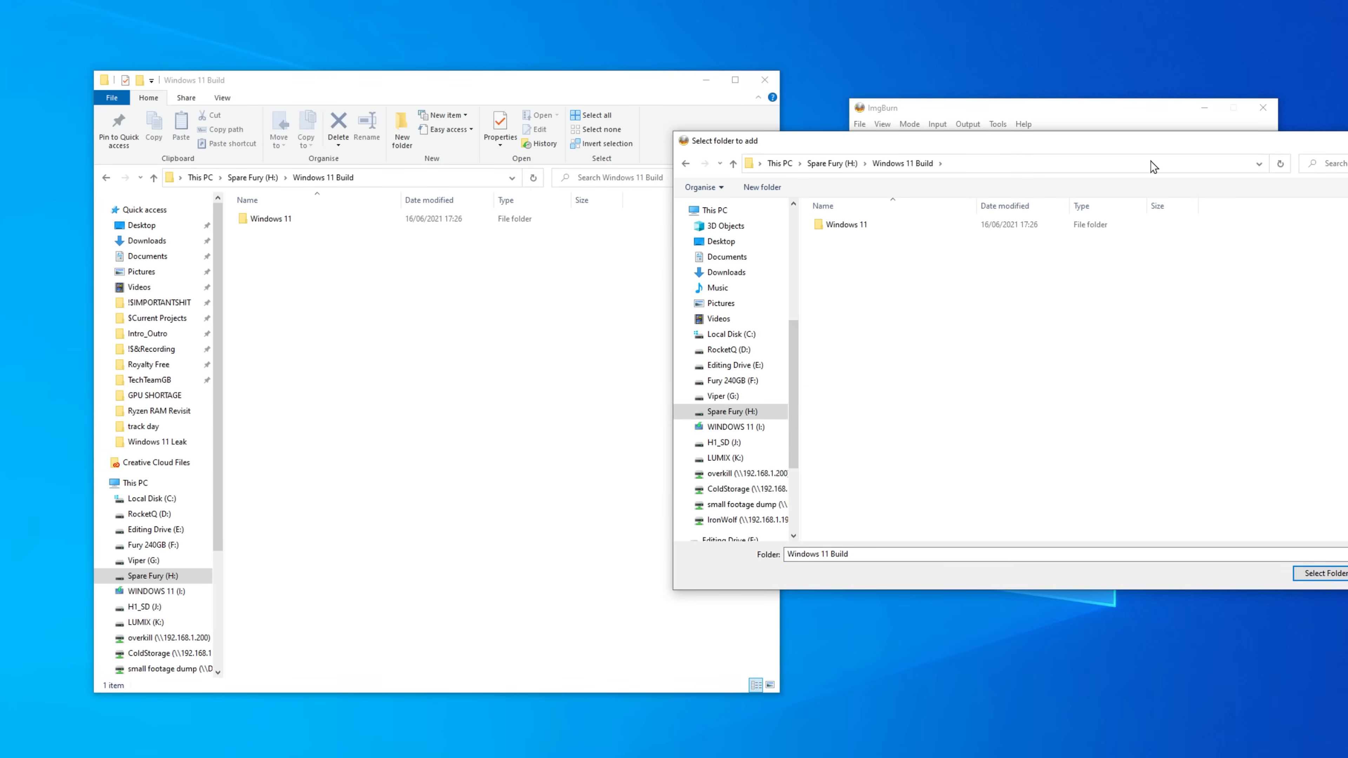
left_click(846, 224)
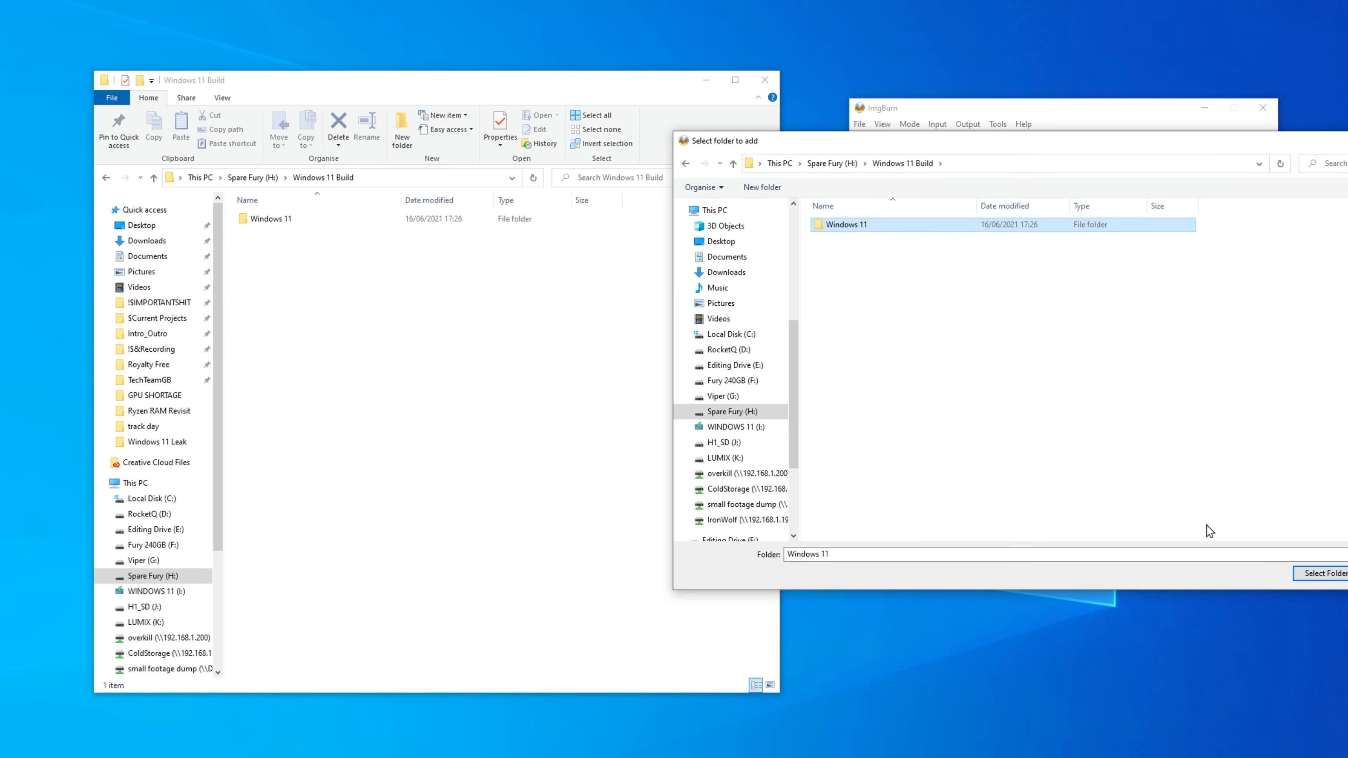
left_click(1321, 573)
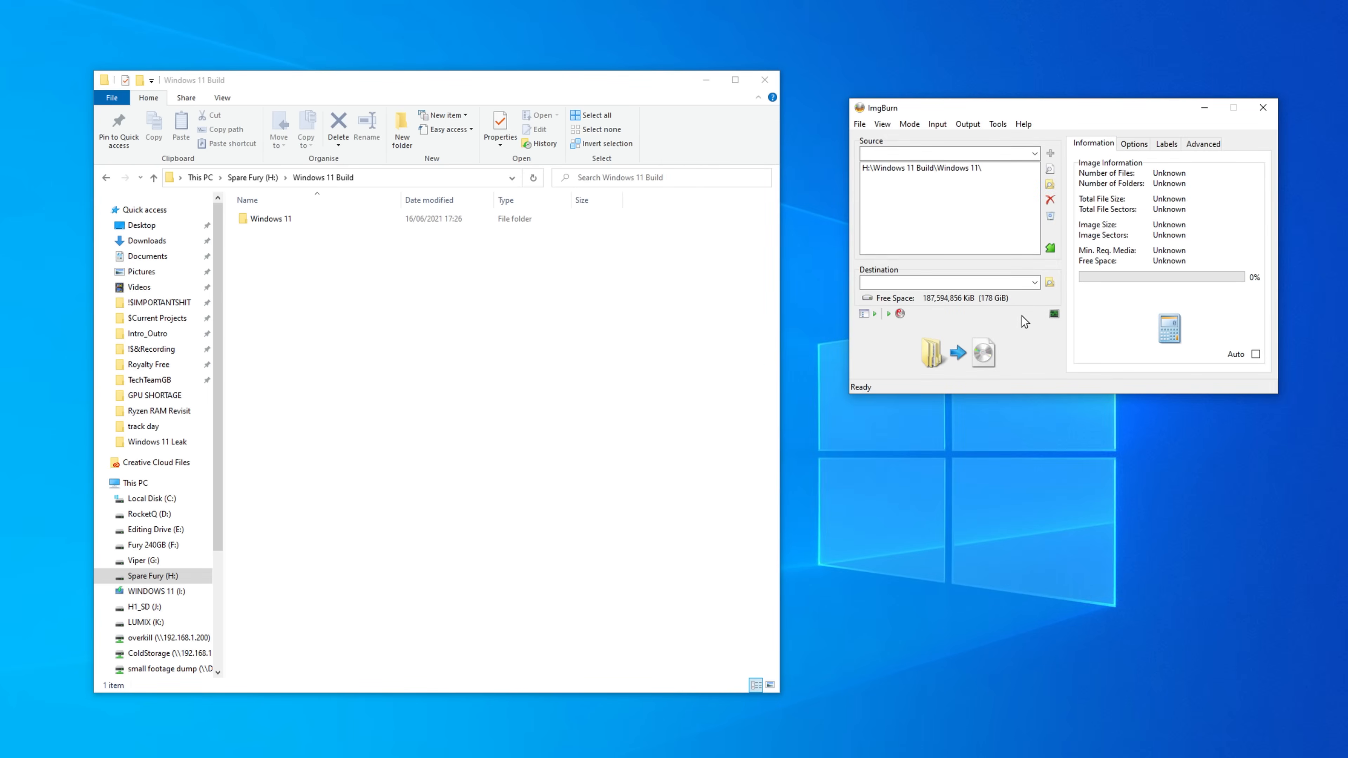
left_click(1048, 283)
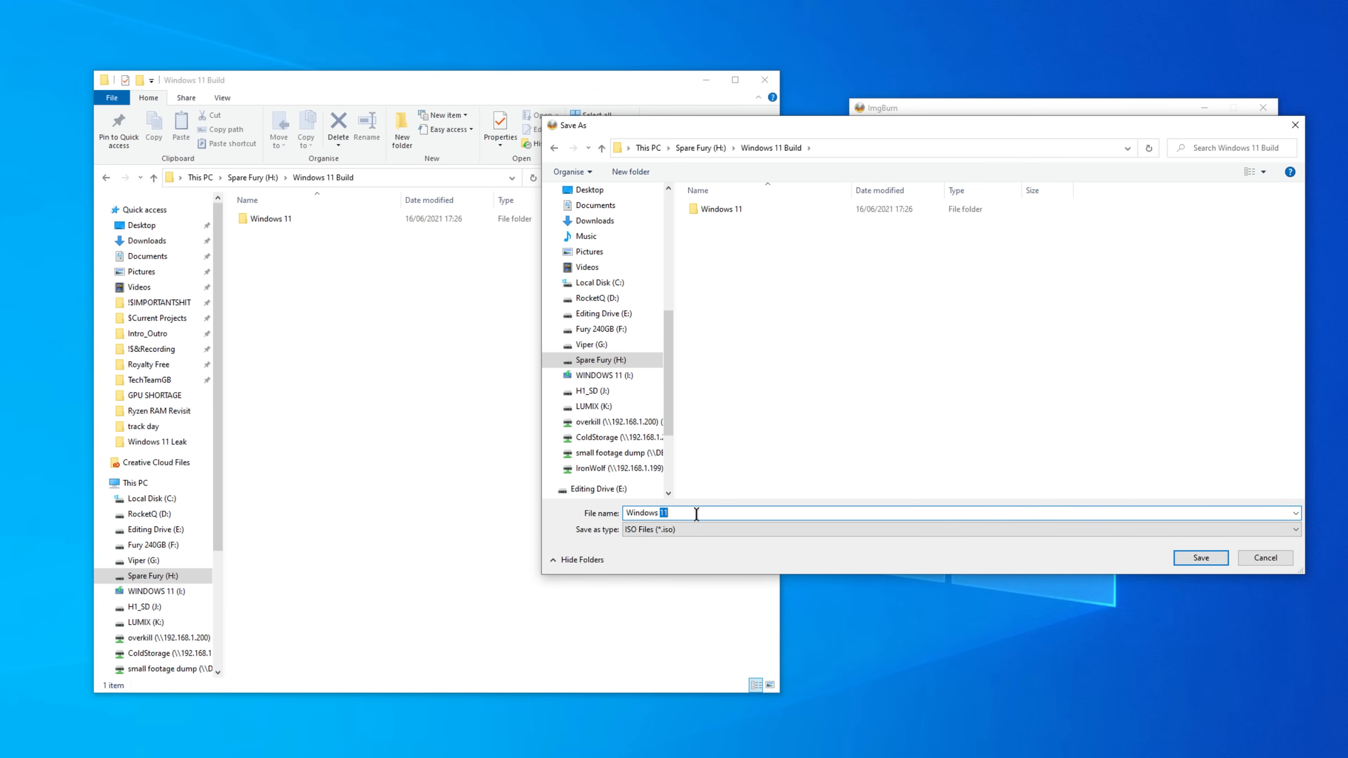
Save the output image as Windows 11 Fixed.iso in Windows 11 Build.
type("Fi")
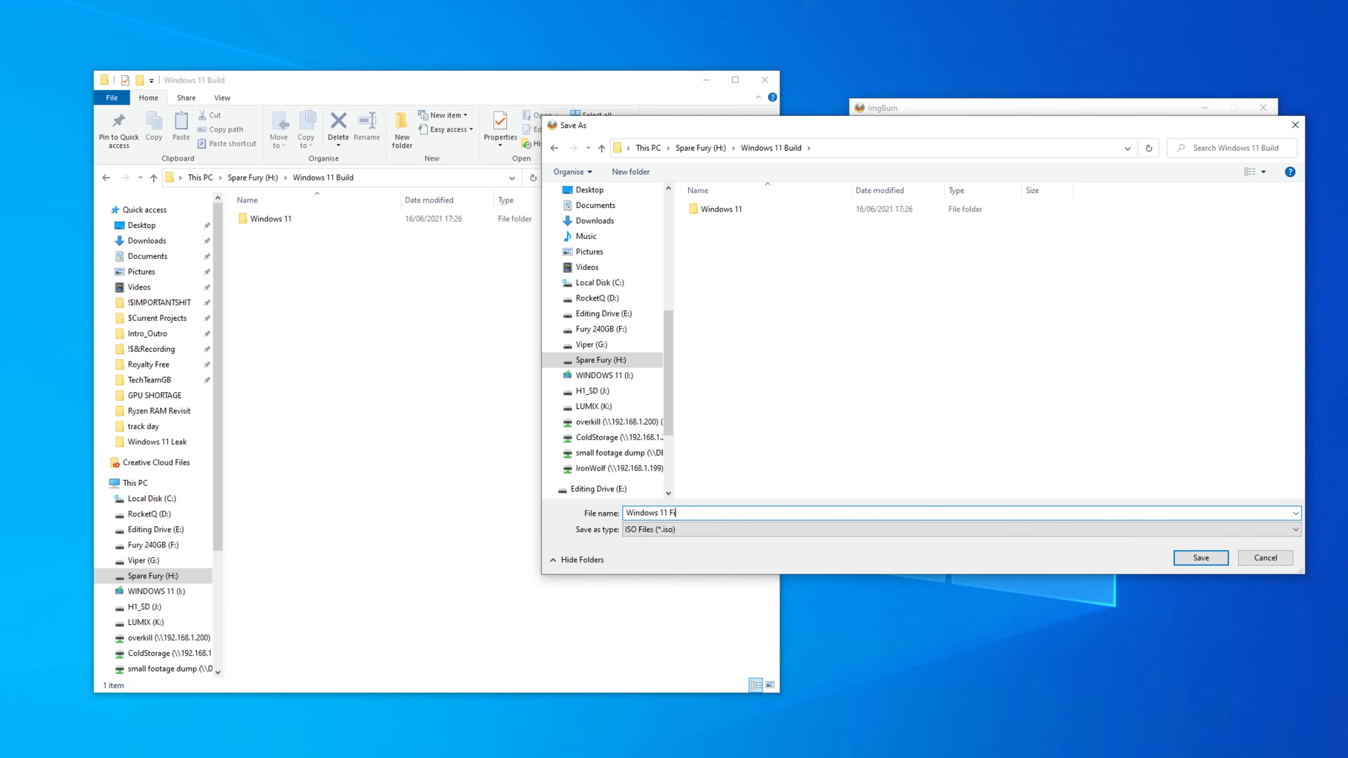
left_click(1199, 557)
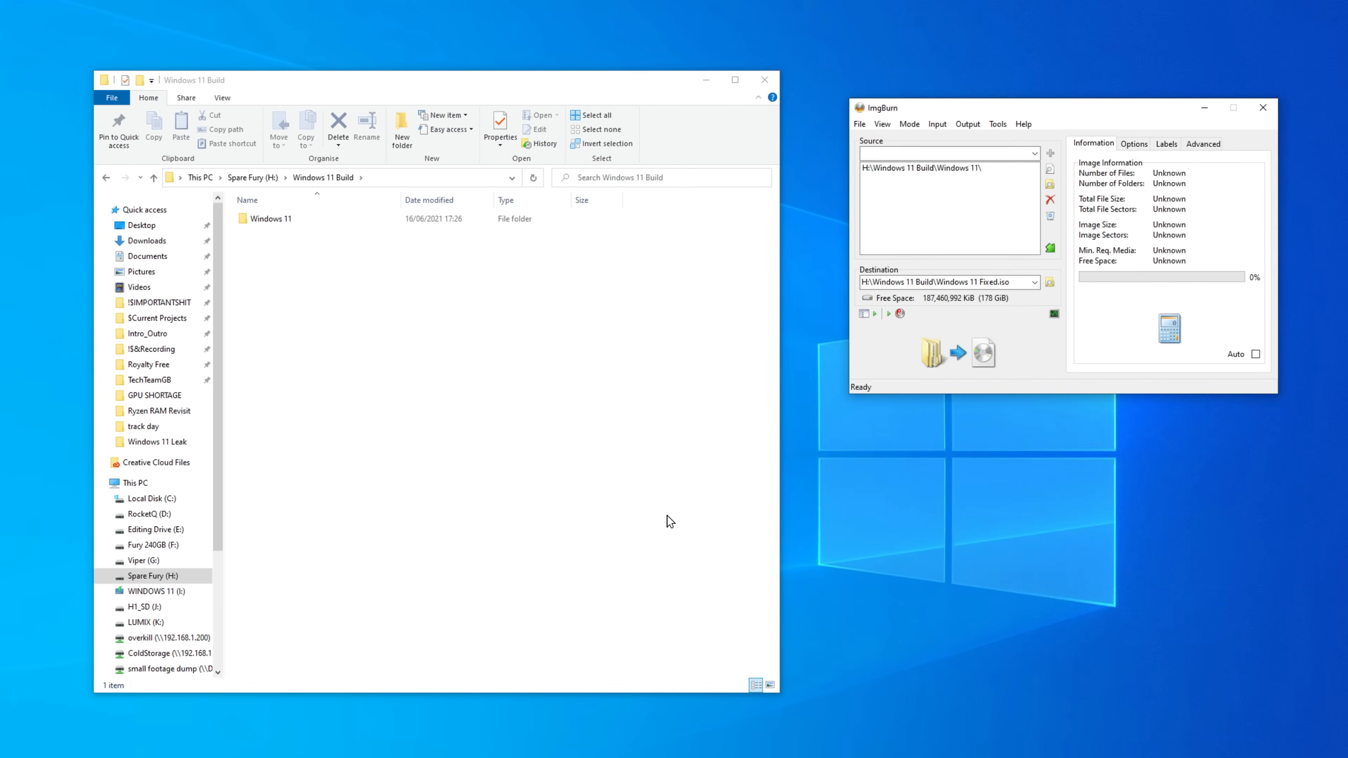
left_click(1203, 143)
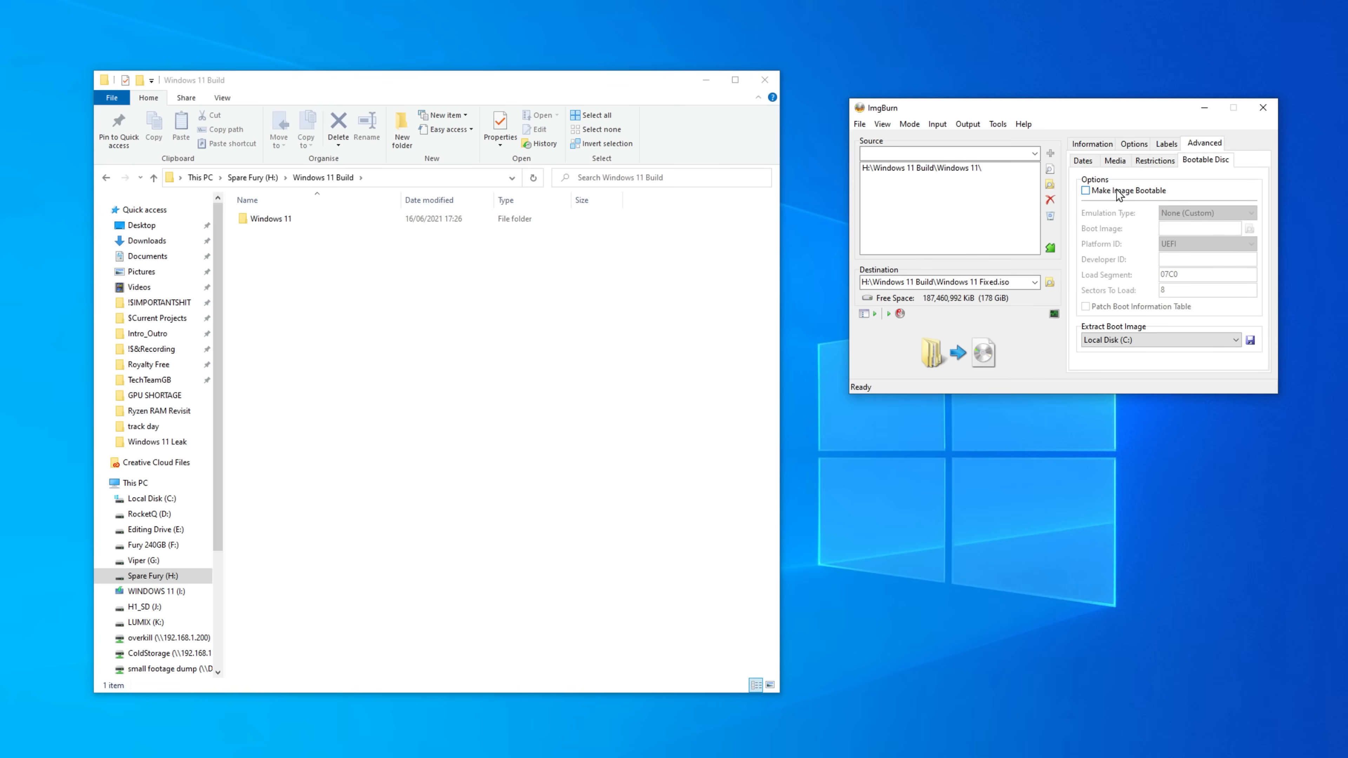
Enable Make Image Bootable with Windows 11\boot\etfsboot.com as boot image and set sectors to load.
left_click(1086, 190)
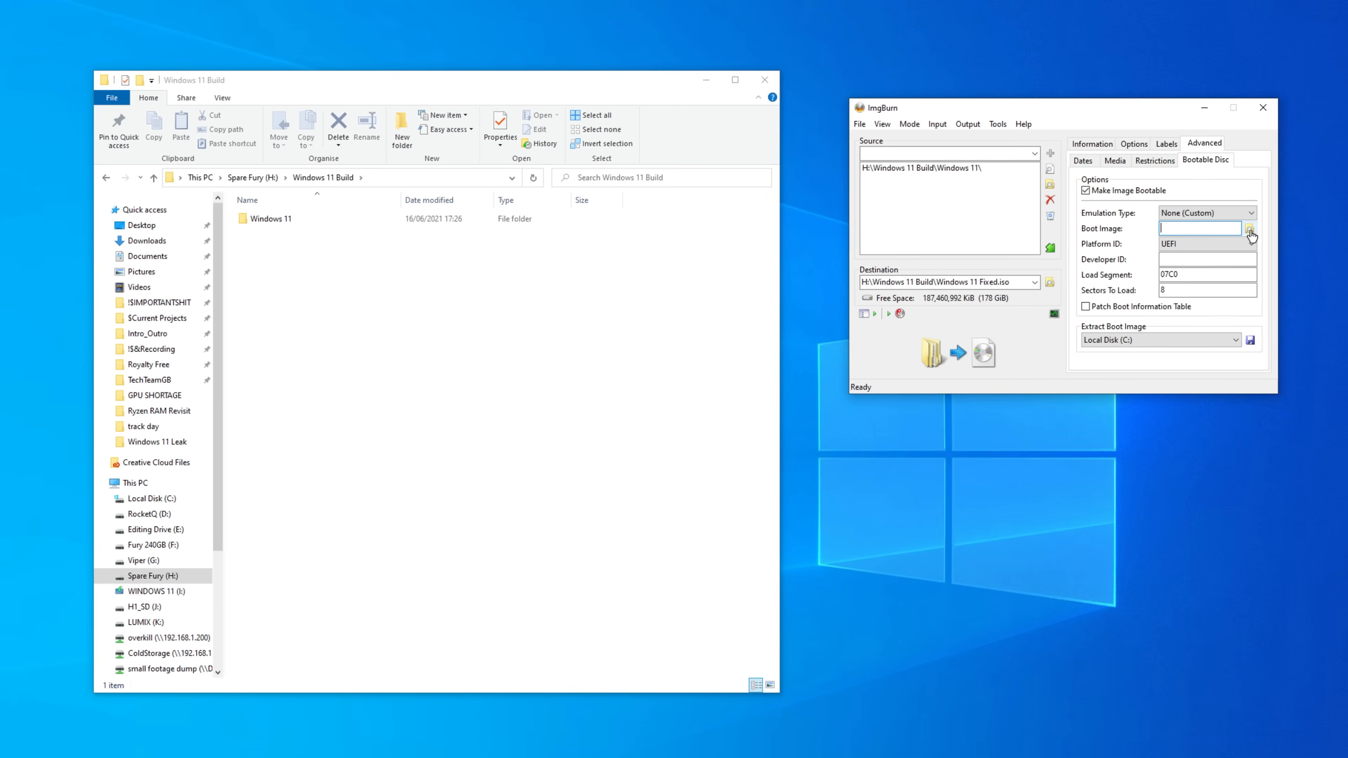
left_click(1249, 229)
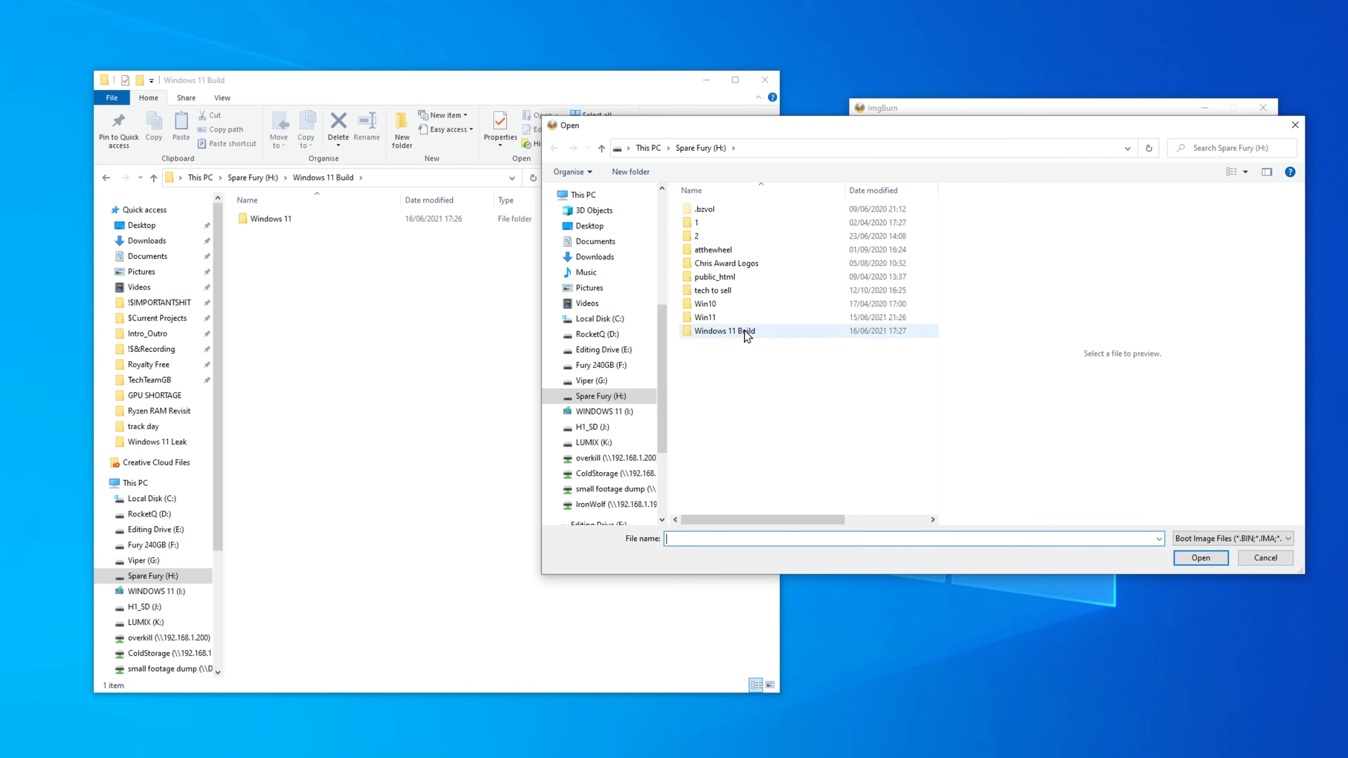
double_click(725, 330)
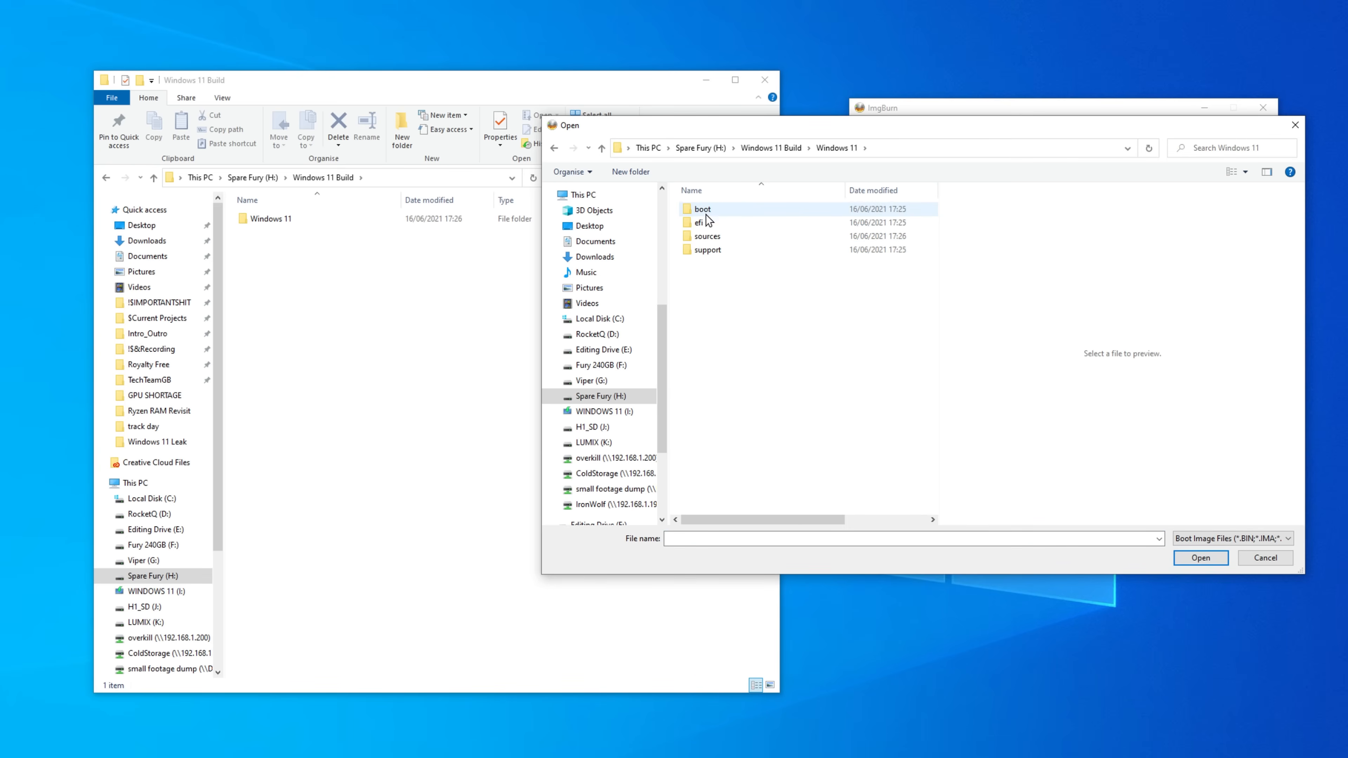
left_click(703, 209)
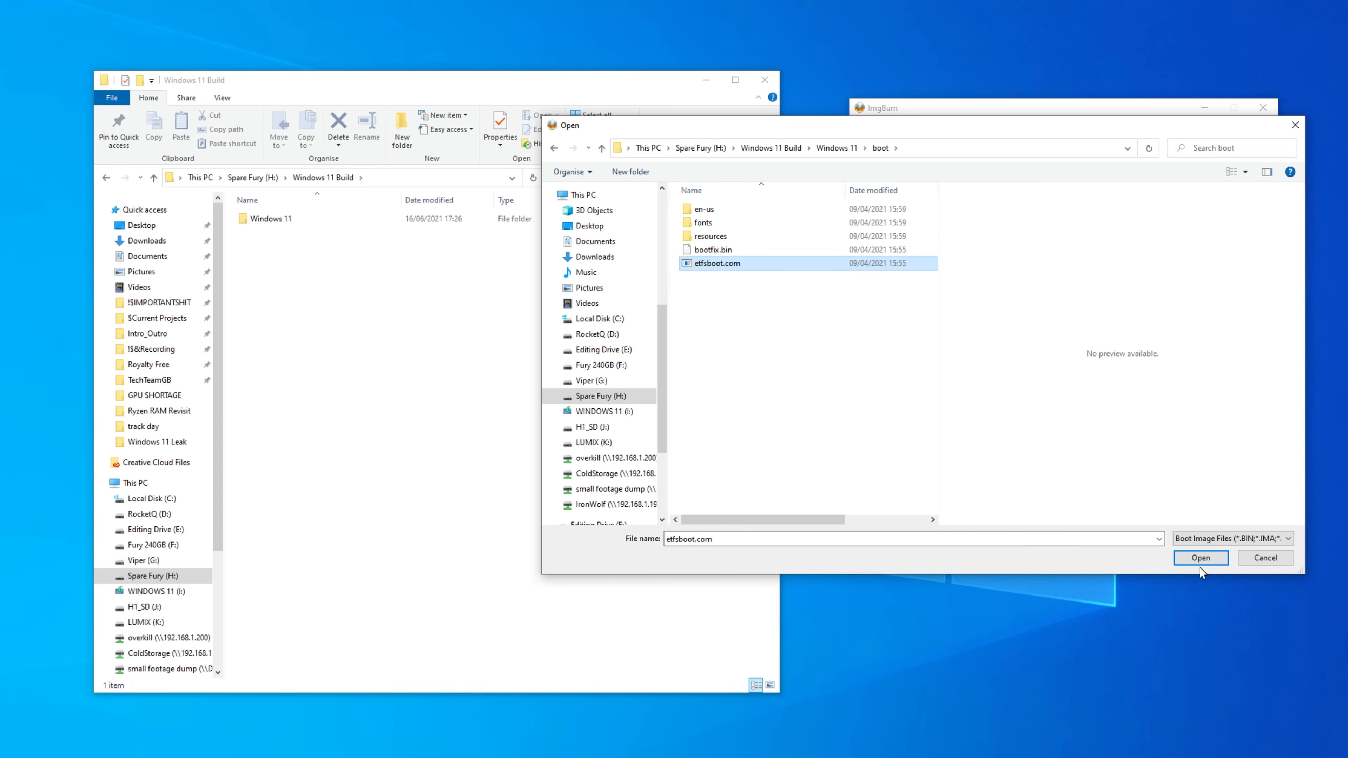
left_click(1200, 559)
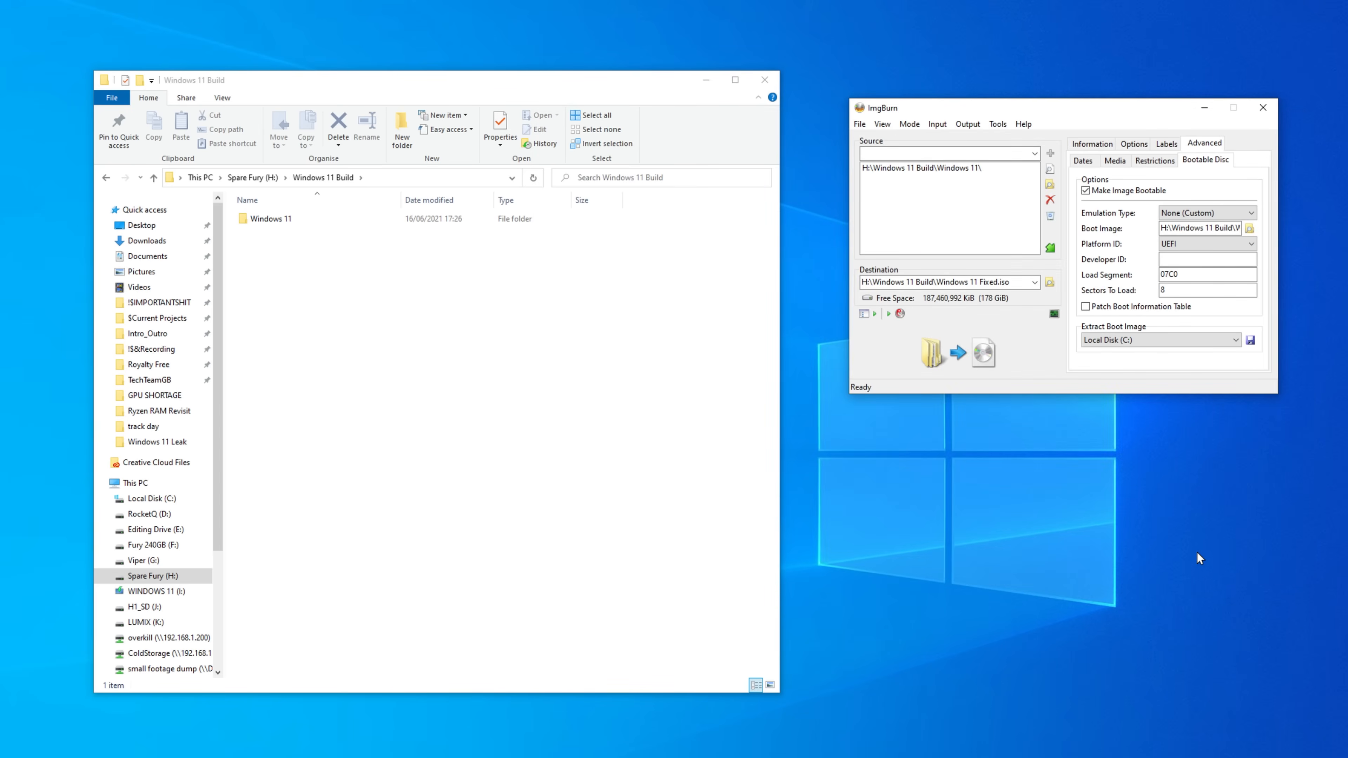
left_click(1206, 290)
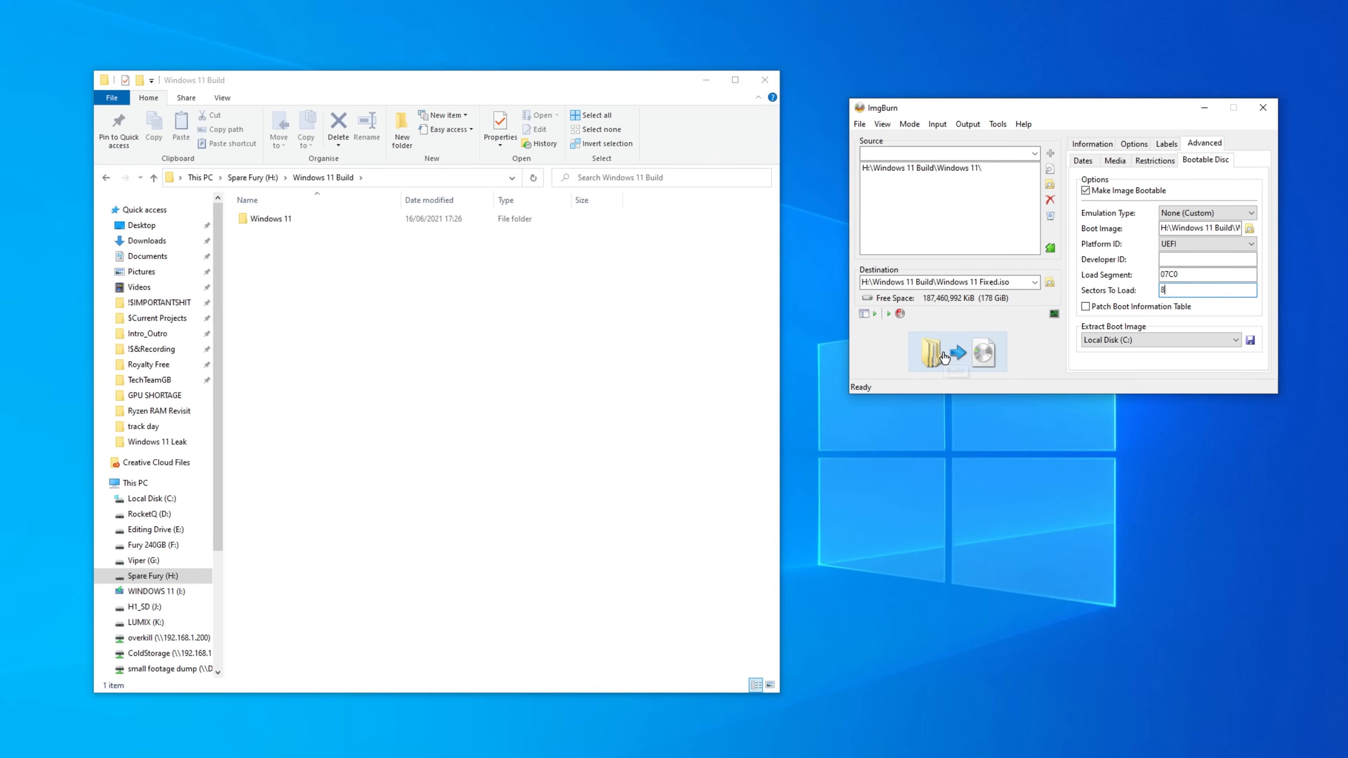
Build Windows 11 Fixed.iso, accepting the Windows 11 volume label and the summary.
left_click(956, 352)
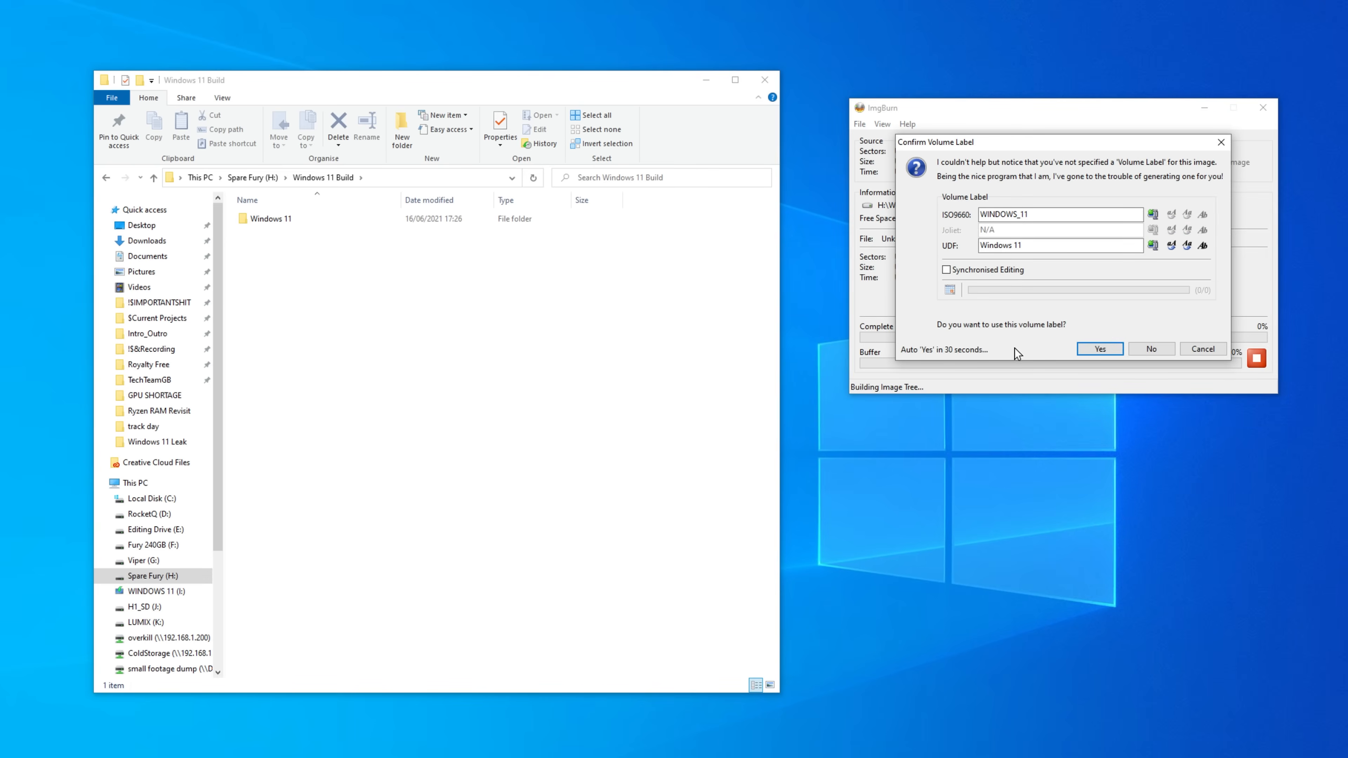
left_click(1099, 349)
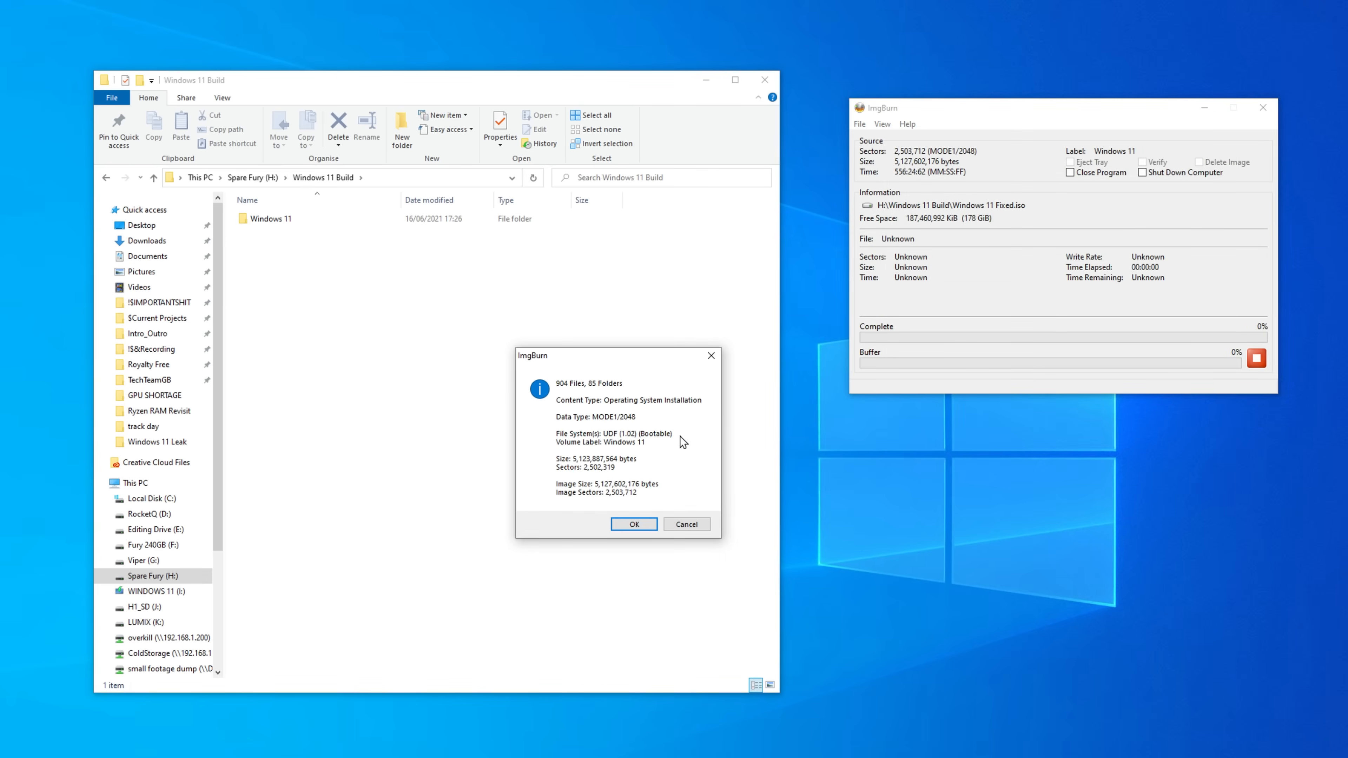
left_click(632, 524)
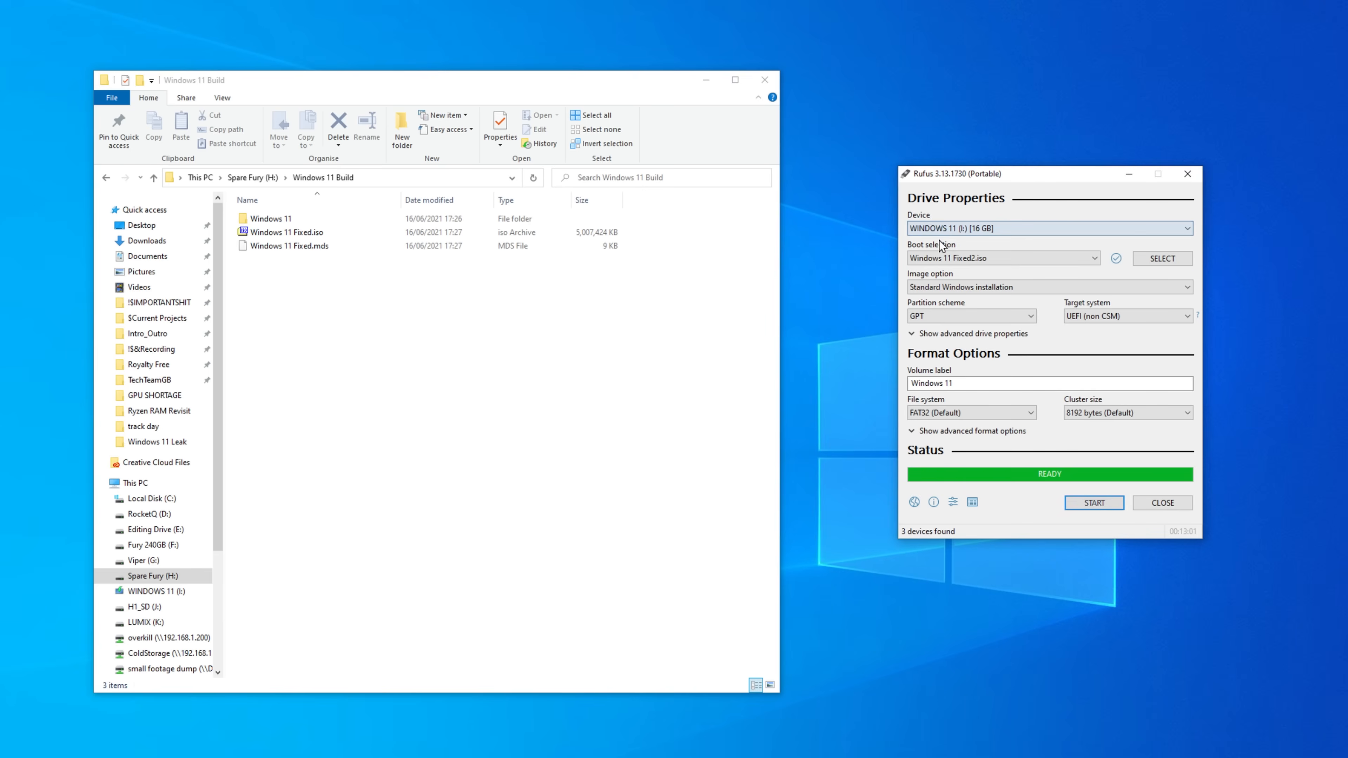
Write Windows 11 Fixed.iso to the WINDOWS 11 USB drive, accepting the data-erase warning.
left_click(1162, 258)
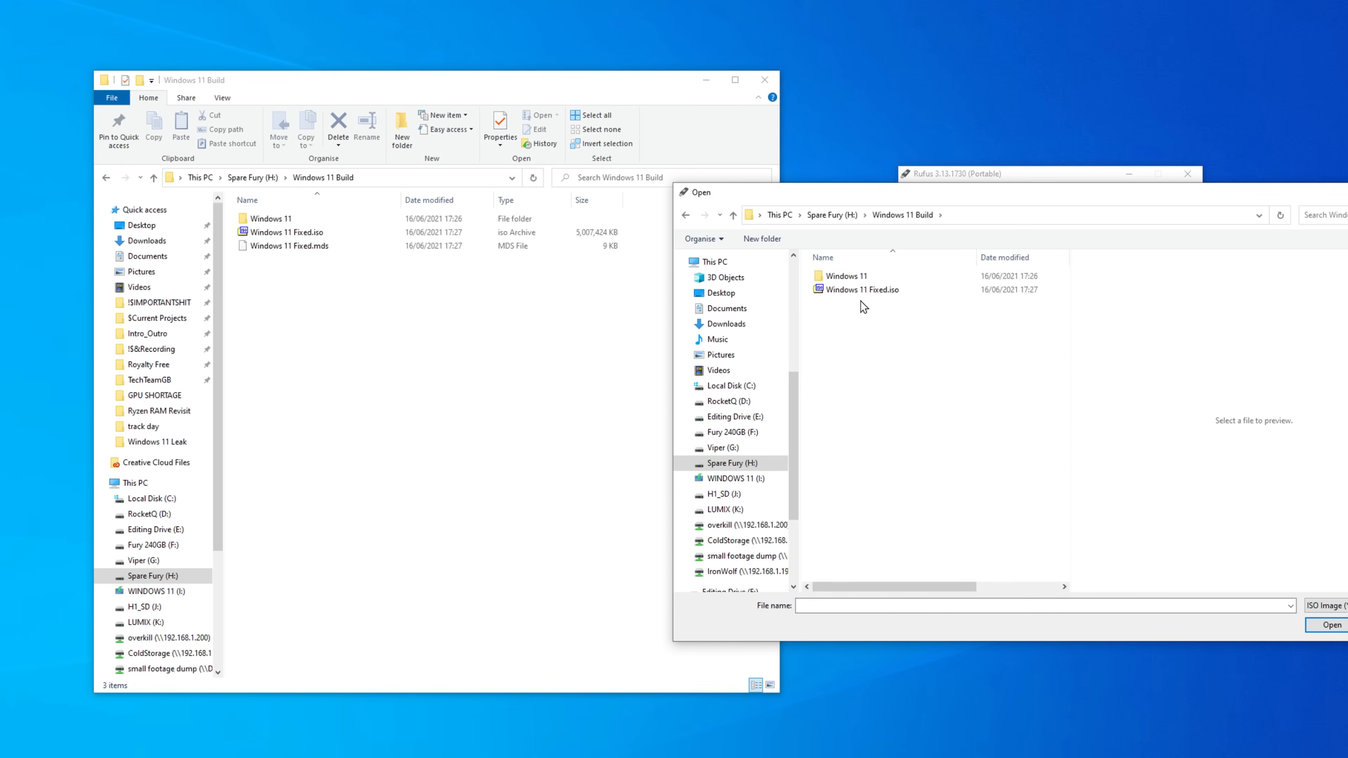
left_click(862, 290)
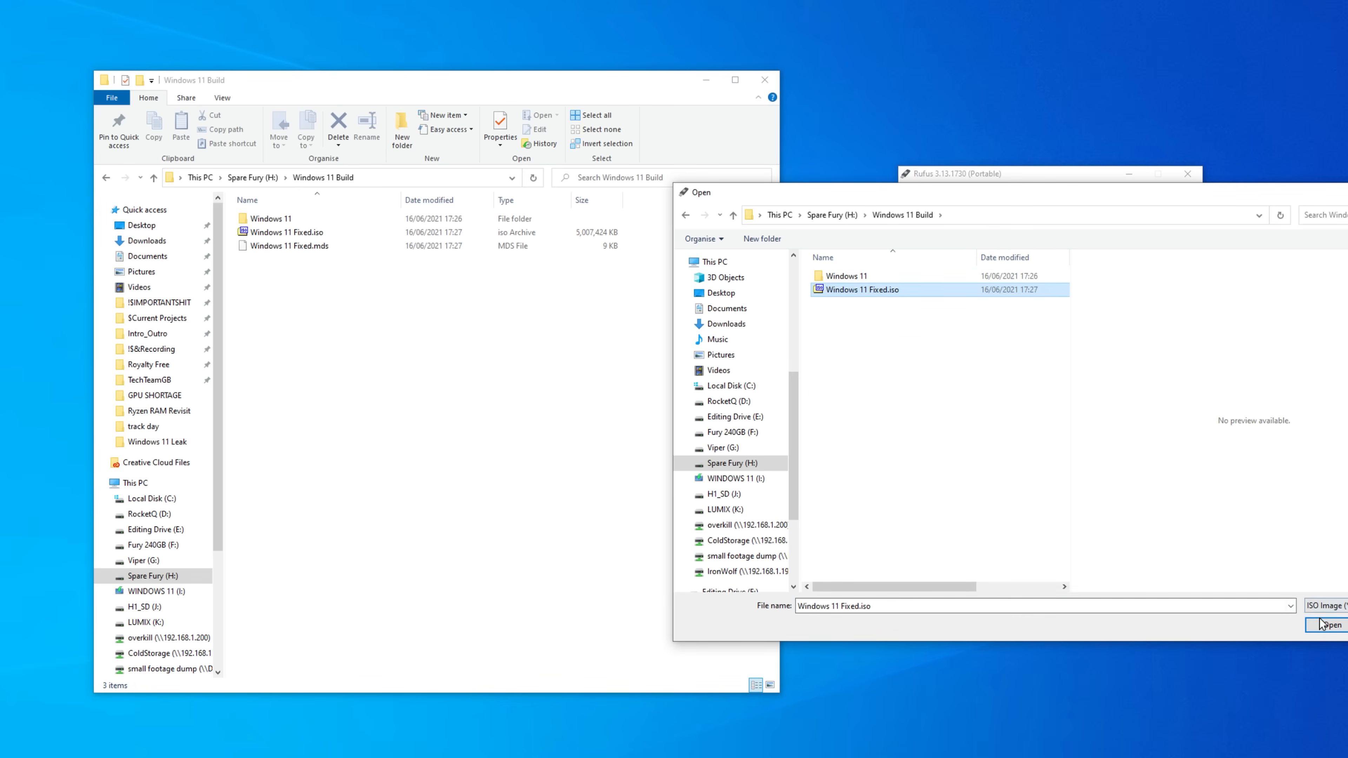
left_click(1326, 624)
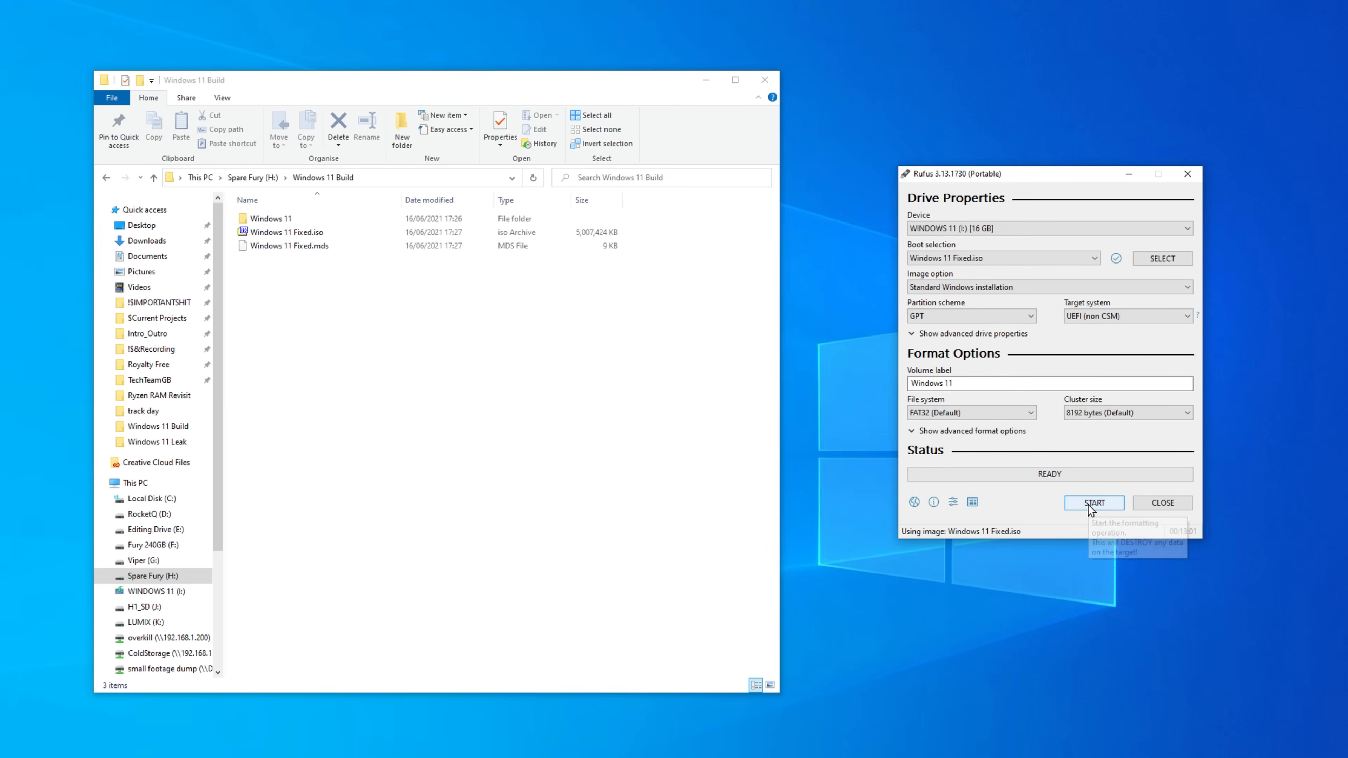
left_click(1093, 503)
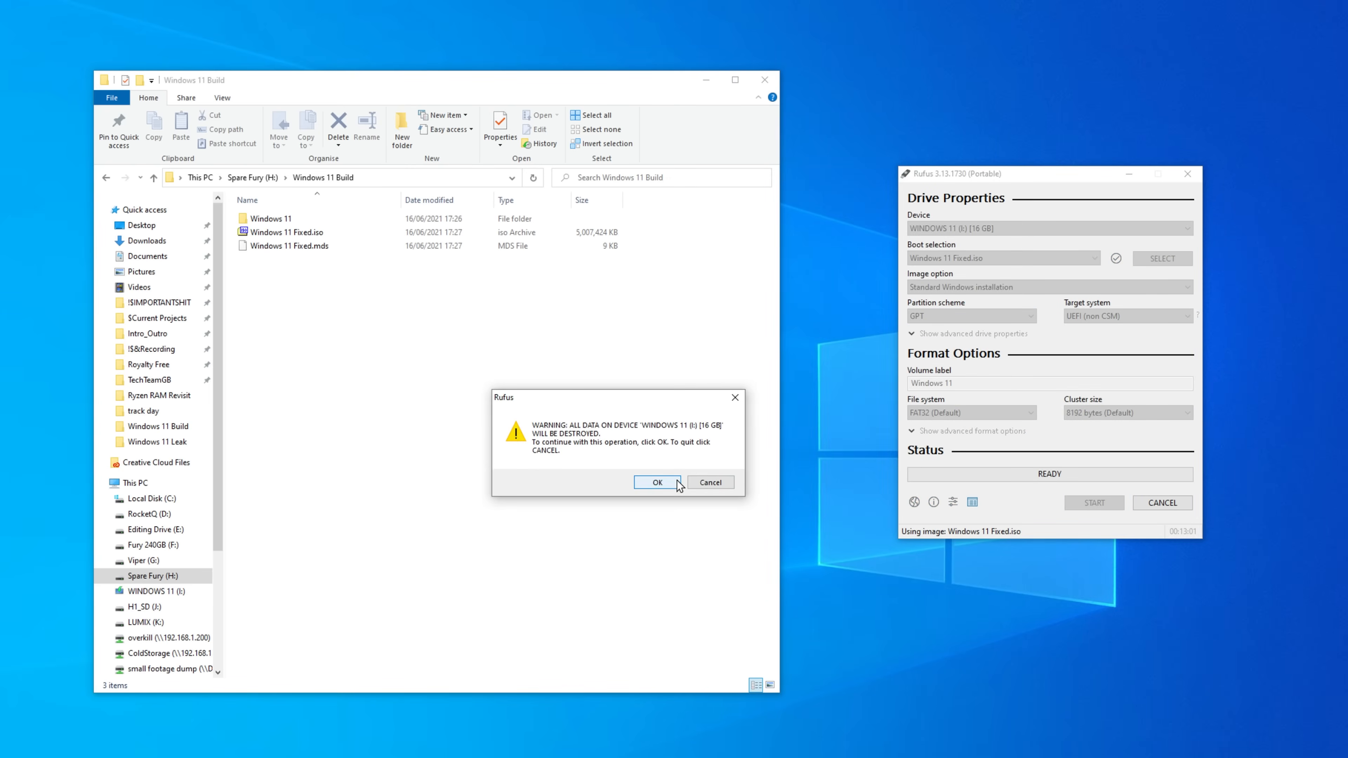
left_click(657, 482)
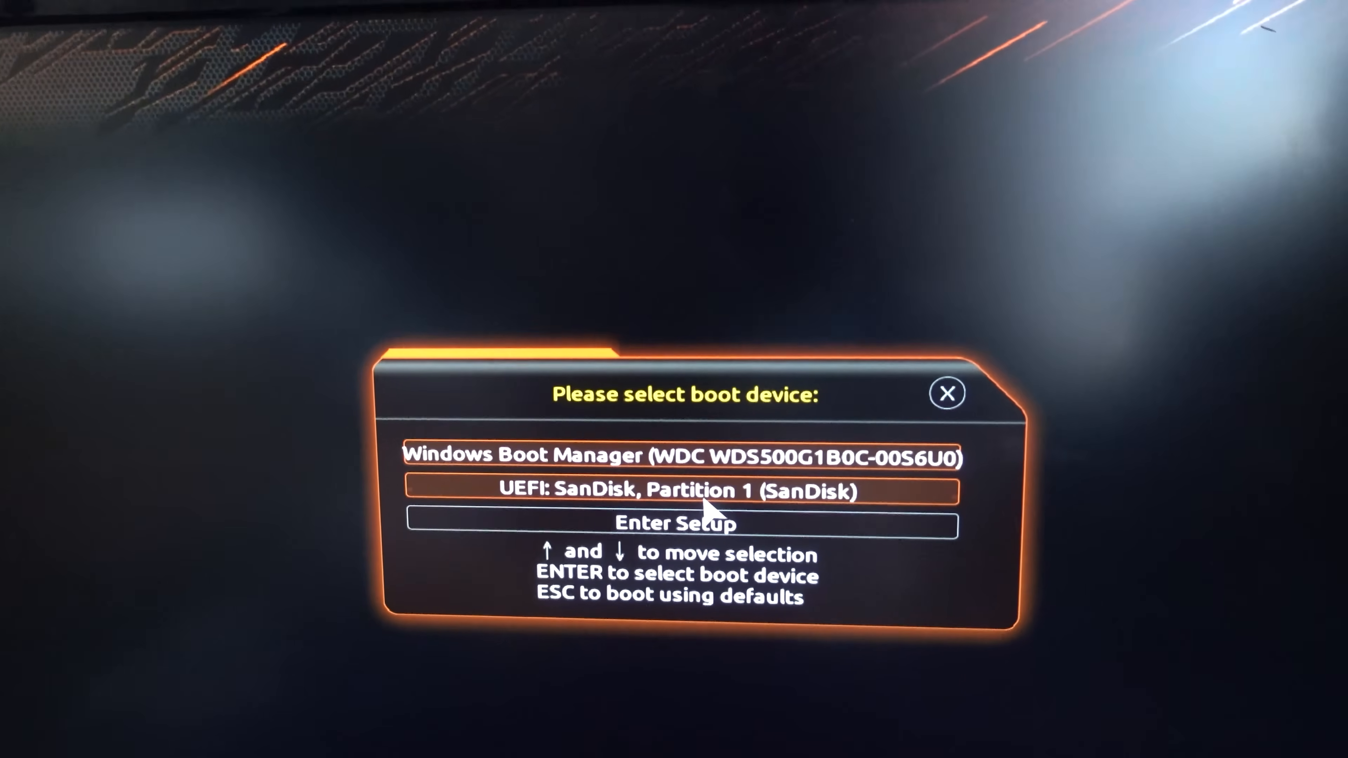
Select 'UEFI: SanDisk, Partition 1' as the boot device.
key("up")
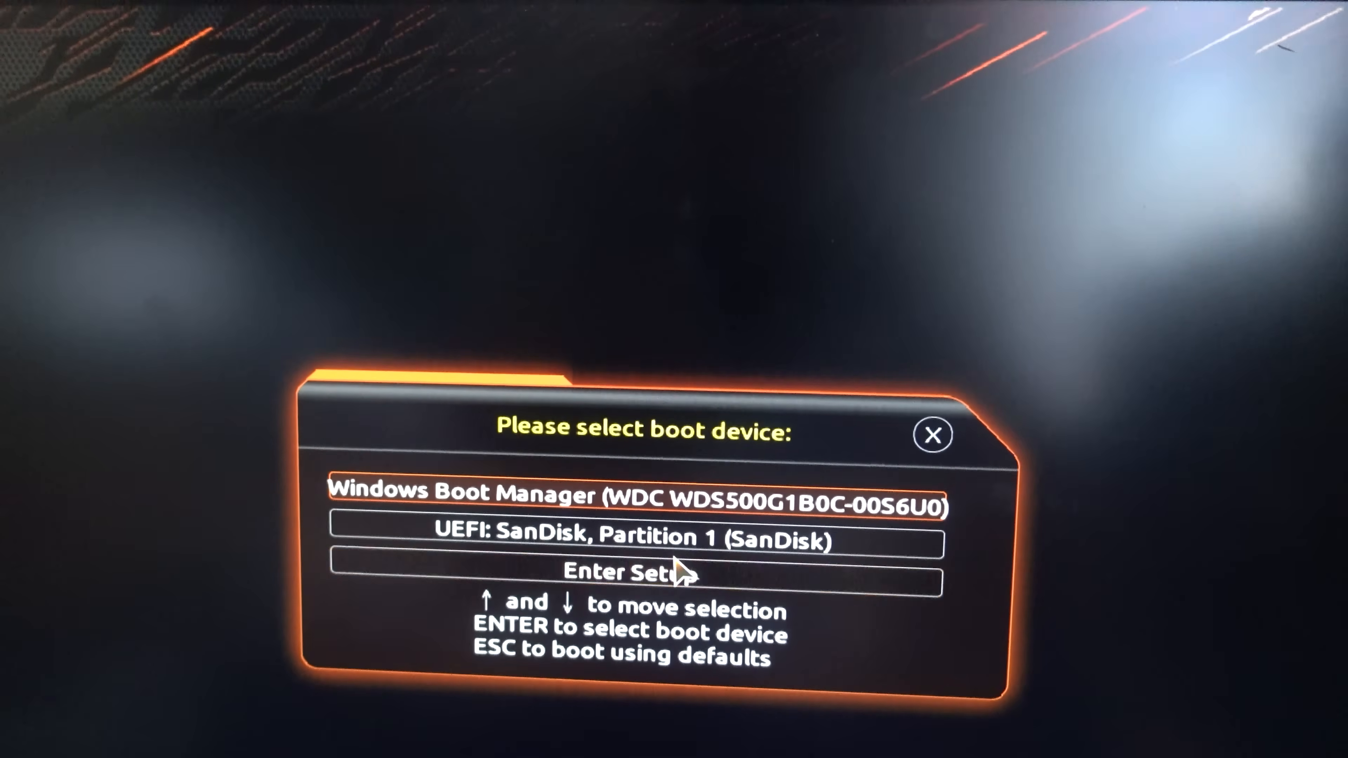